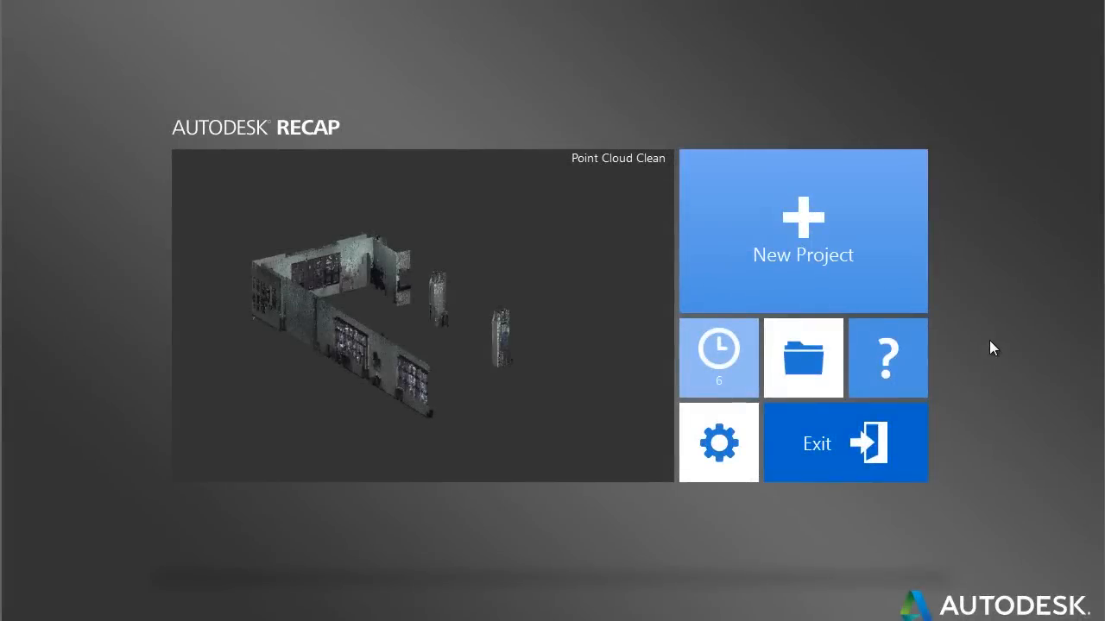
Step: Start a new project and choose the Bottom_Left_r2.rcs scan from the Point Cloud folder
left_click(803, 231)
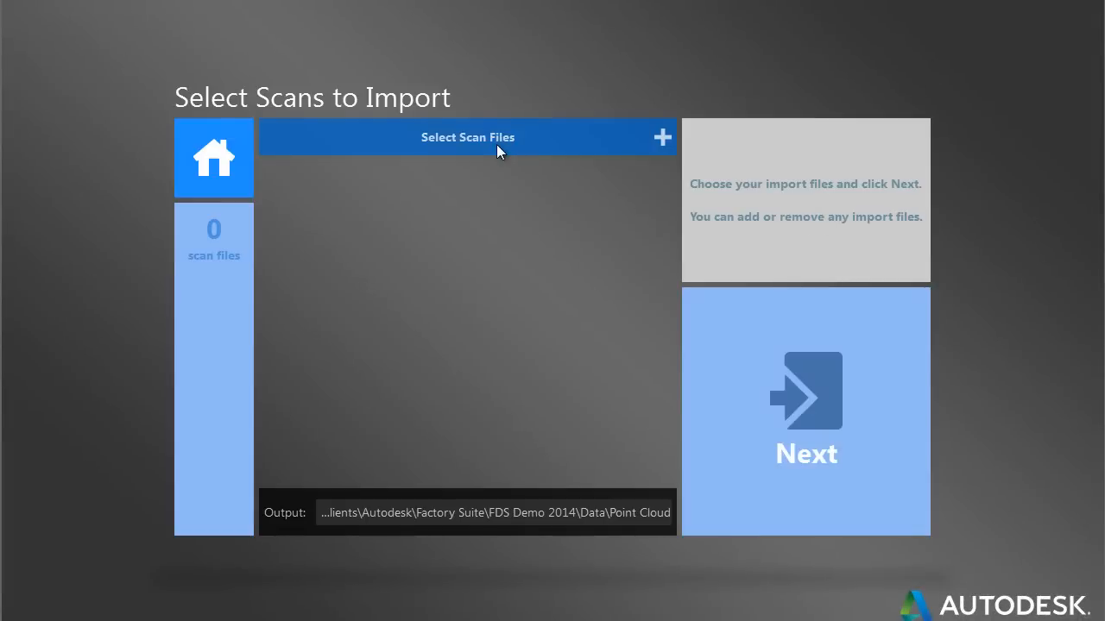
left_click(470, 137)
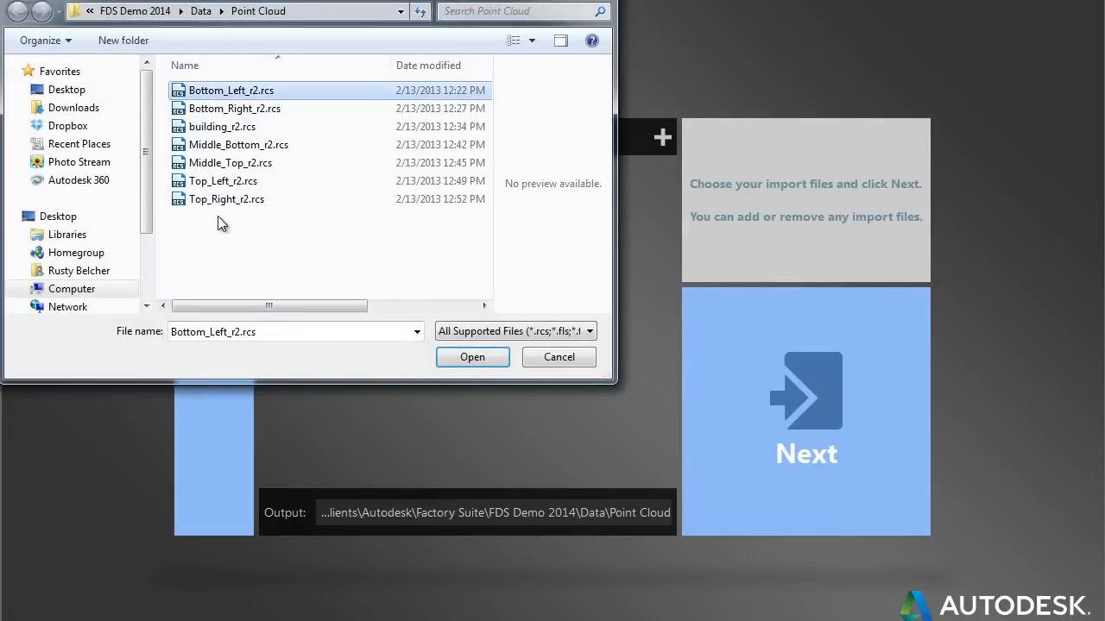
left_click(473, 357)
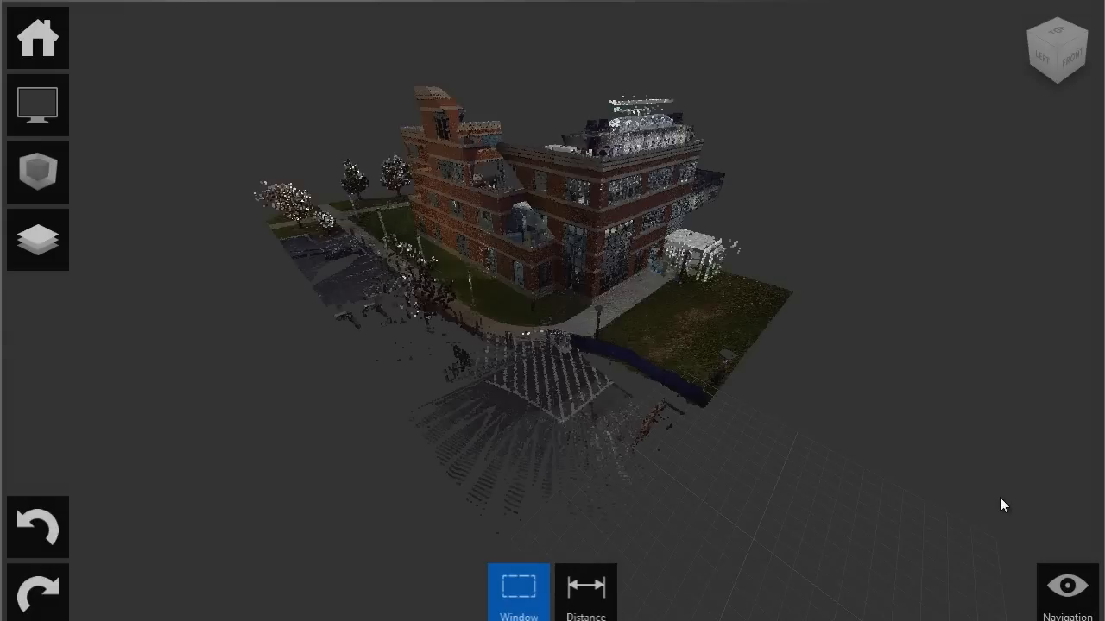
mouse_move(516, 244)
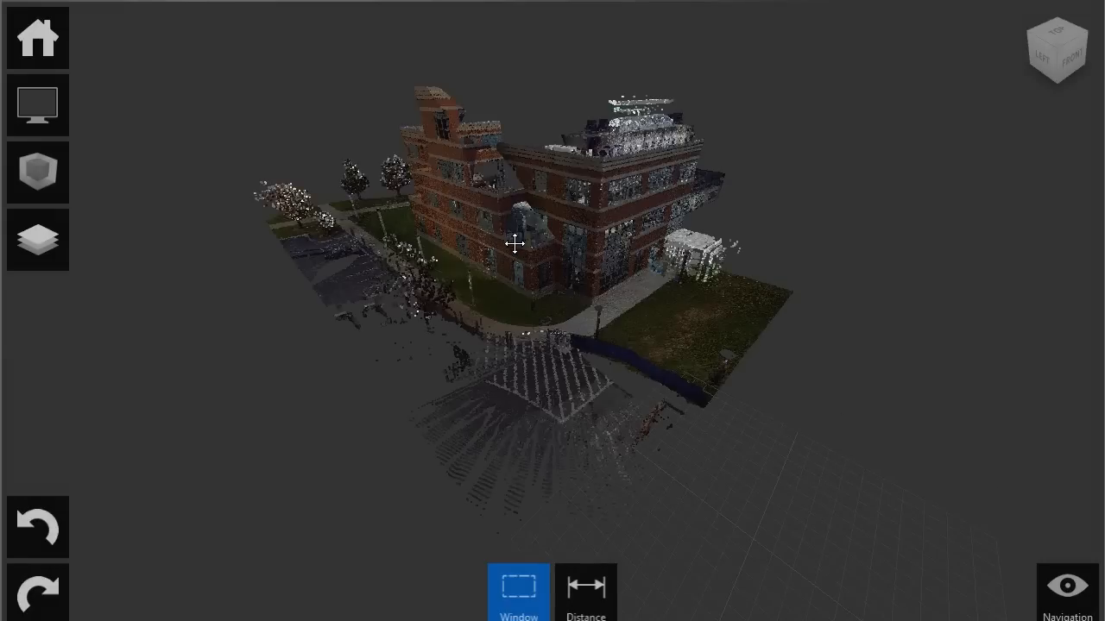
Step: Orbit around the building point cloud to view it from several sides
left_click_drag(514, 243, 573, 314)
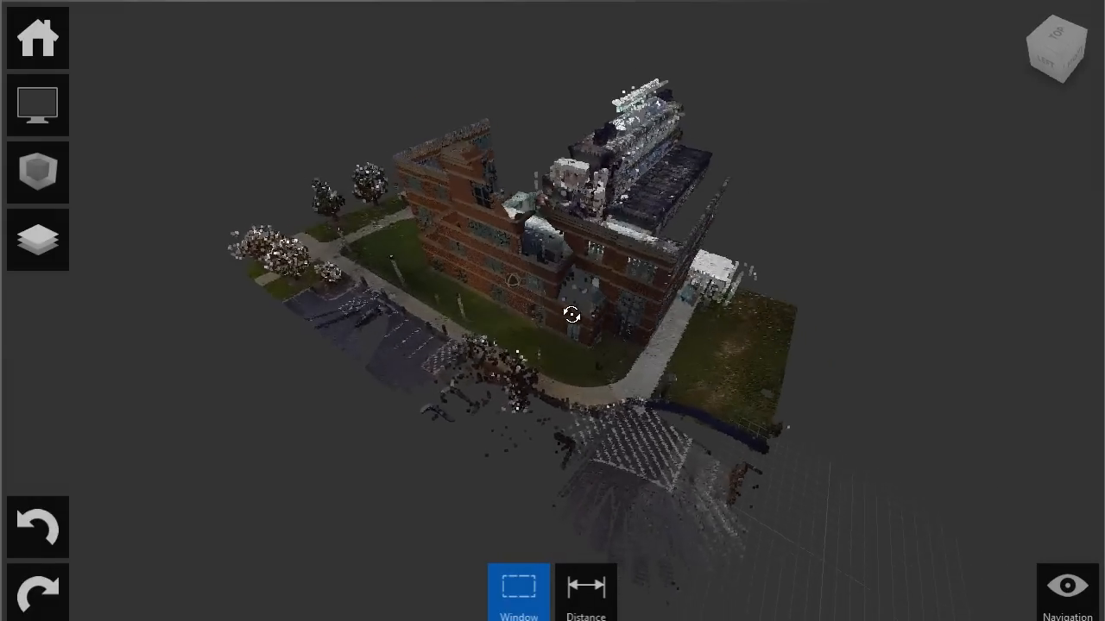
left_click_drag(572, 312, 775, 310)
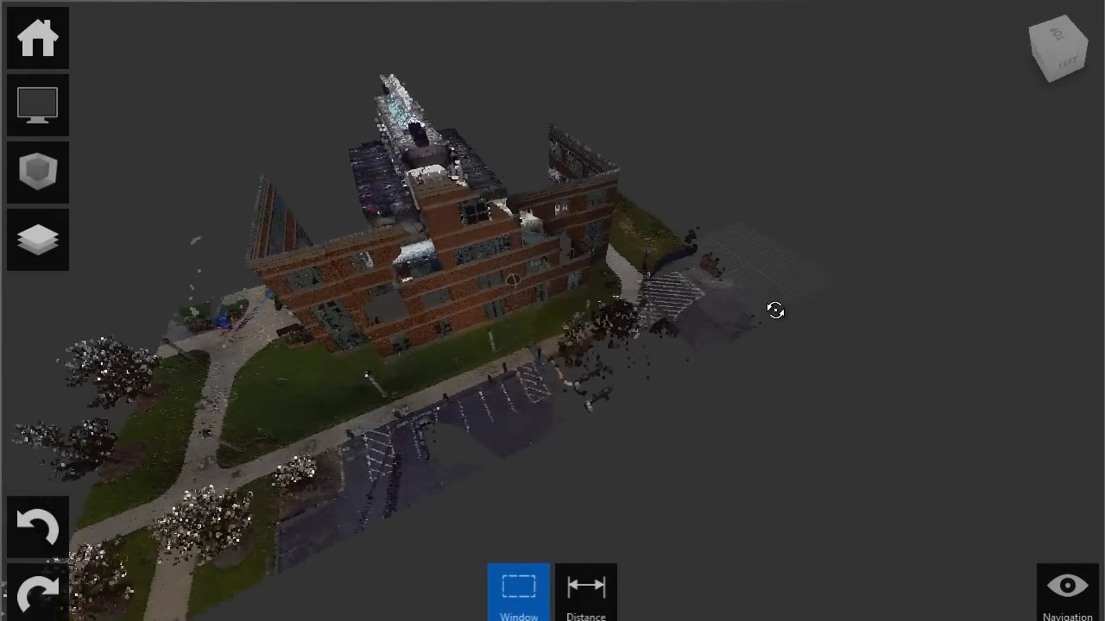
left_click_drag(775, 311, 611, 360)
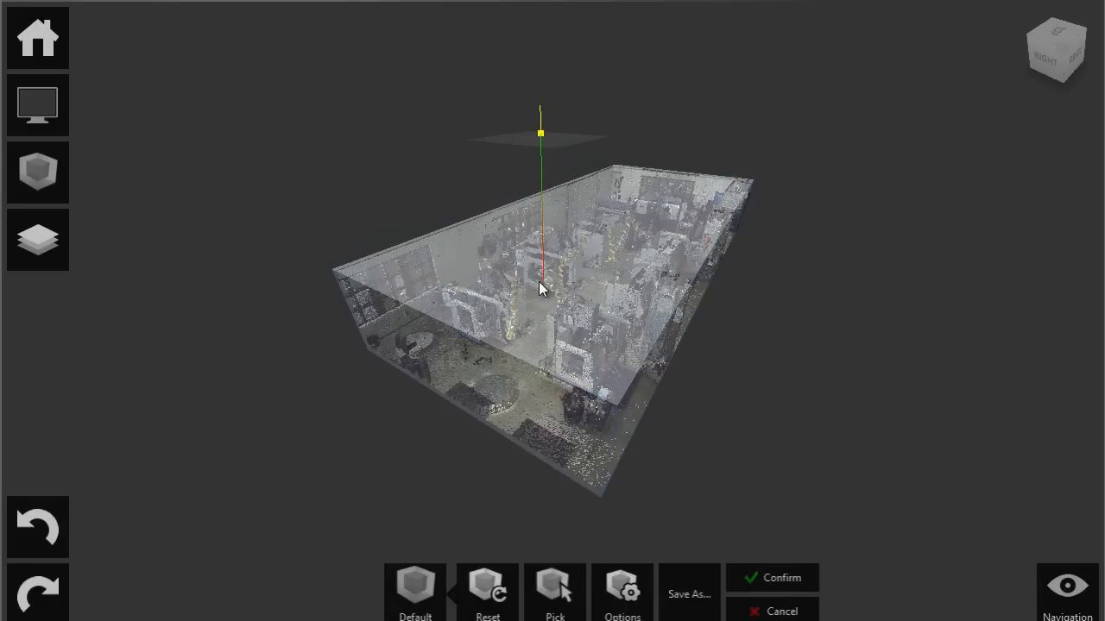
Step: Confirm the limit box crop to the facility interior and inspect the result
left_click(773, 576)
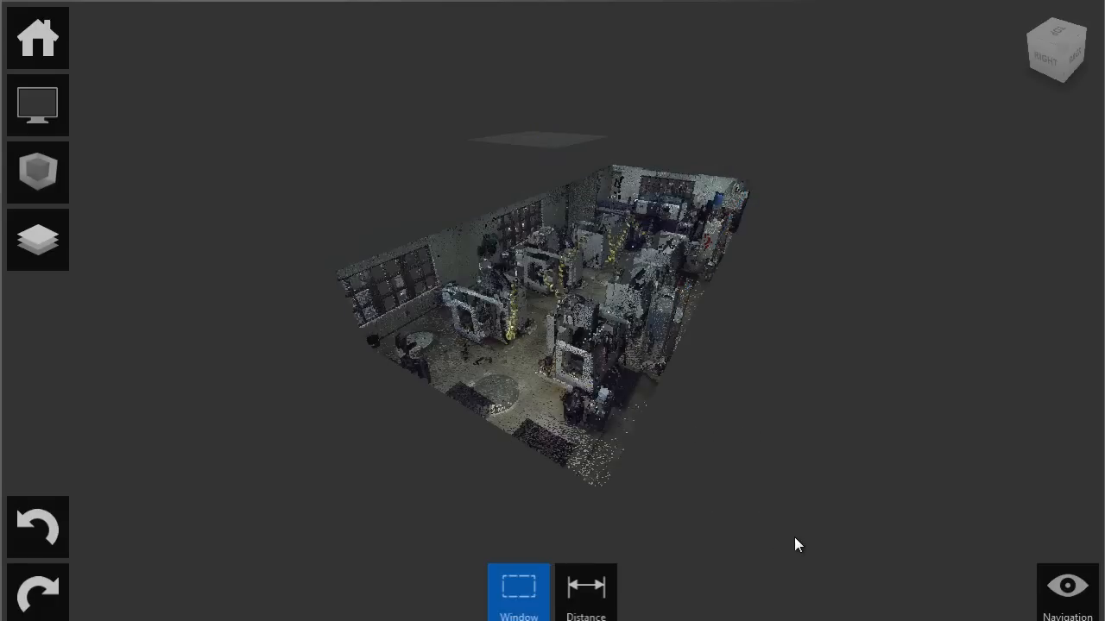
left_click_drag(794, 544, 863, 452)
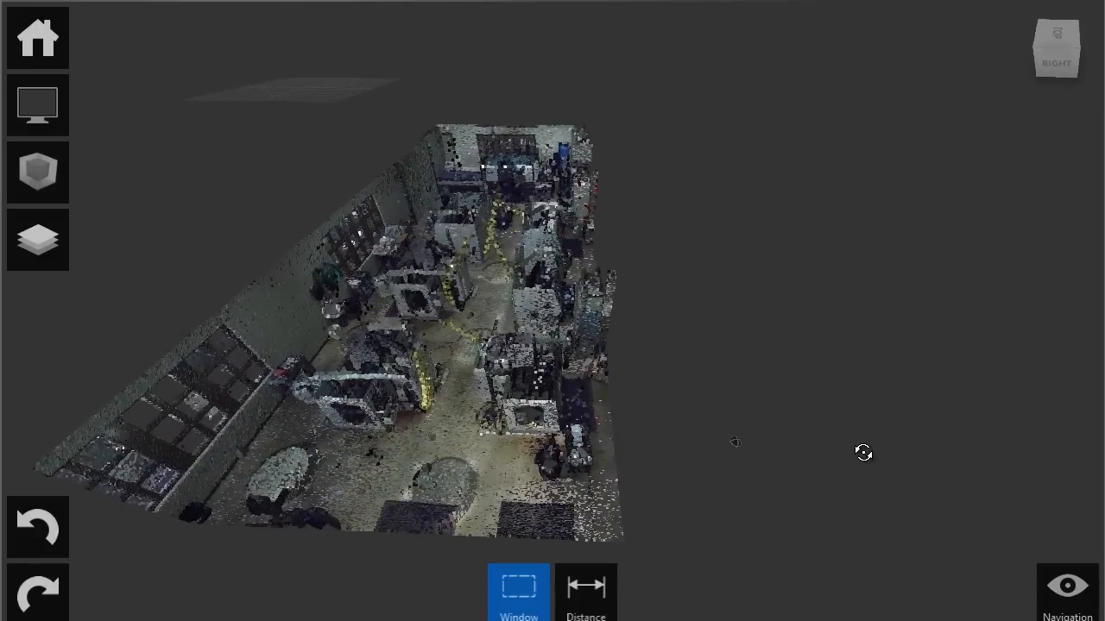